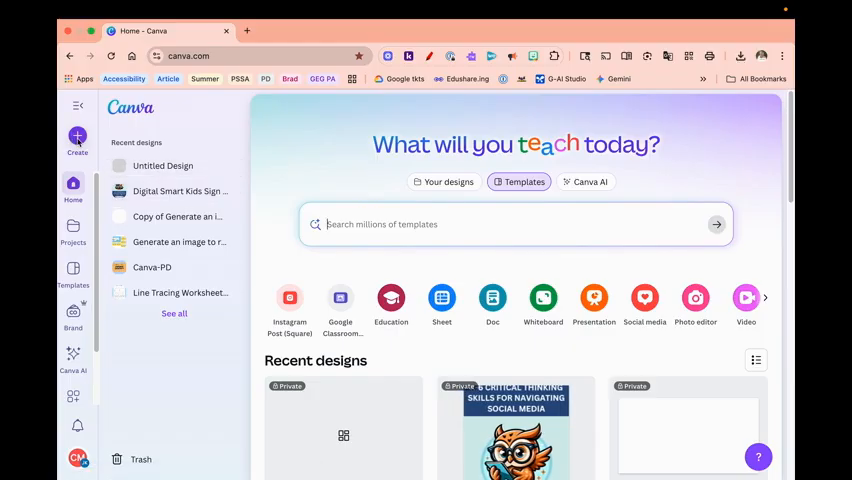
Step: Create a custom-size Canva design of 24 × 24 inches
left_click(77, 140)
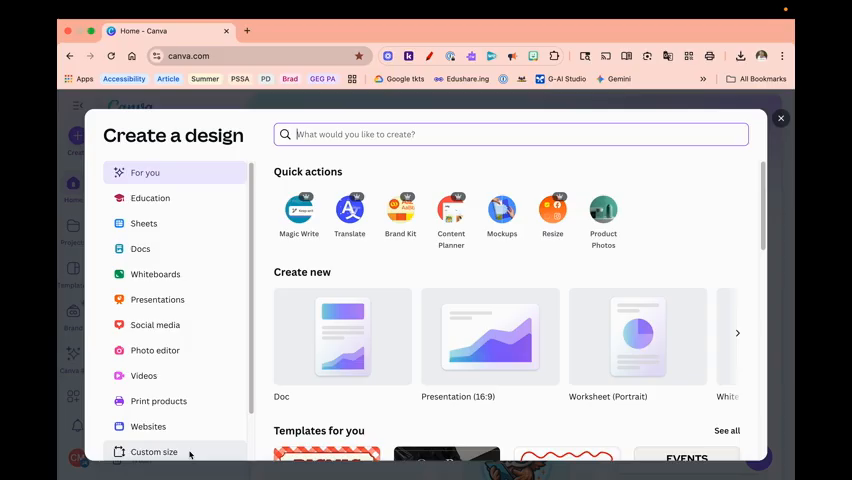
left_click(154, 451)
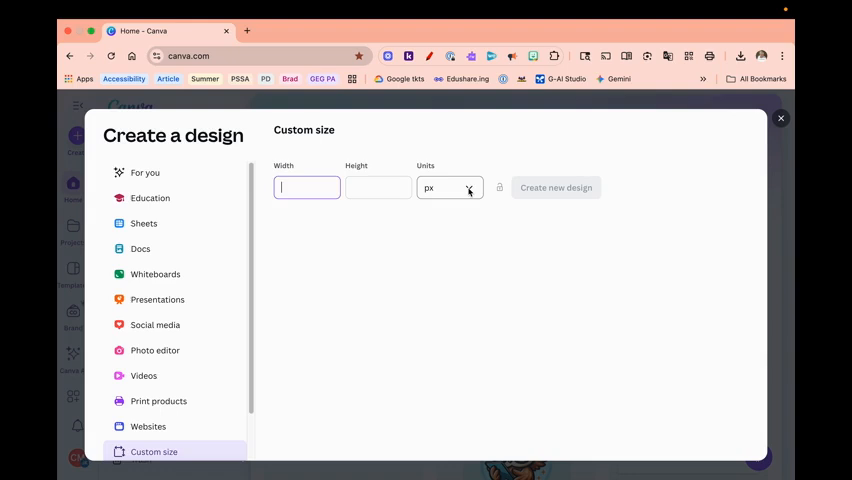
left_click(449, 188)
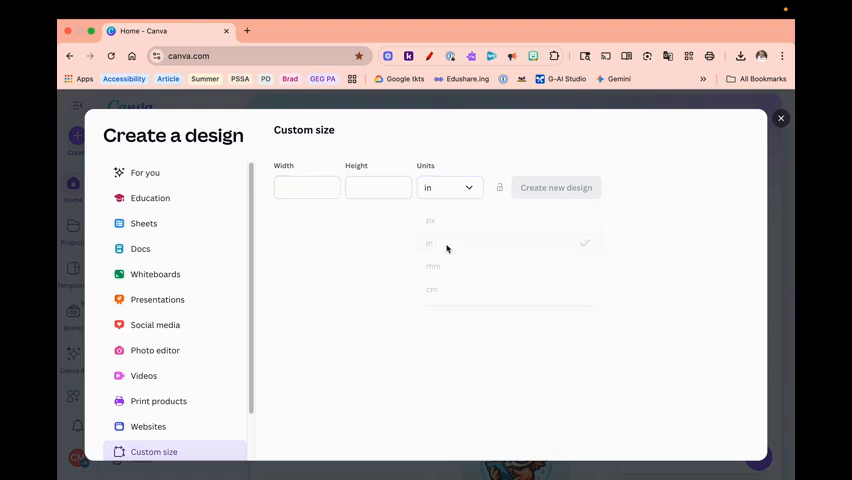
left_click(306, 187)
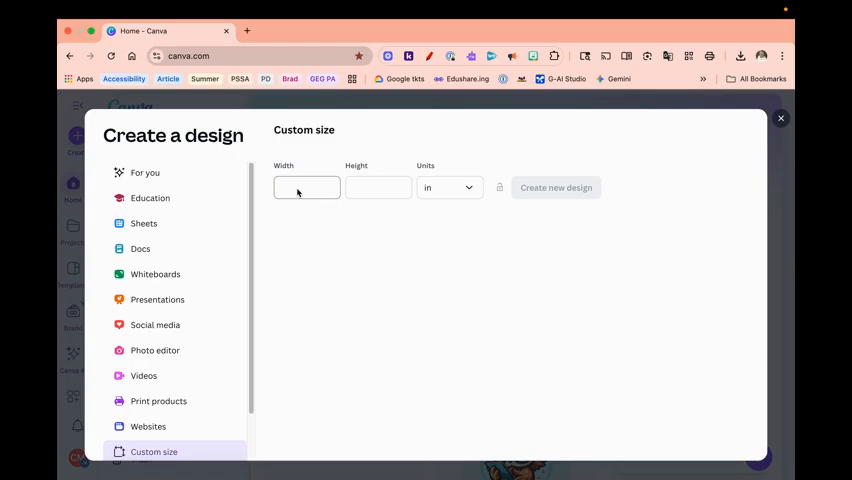
left_click(307, 188)
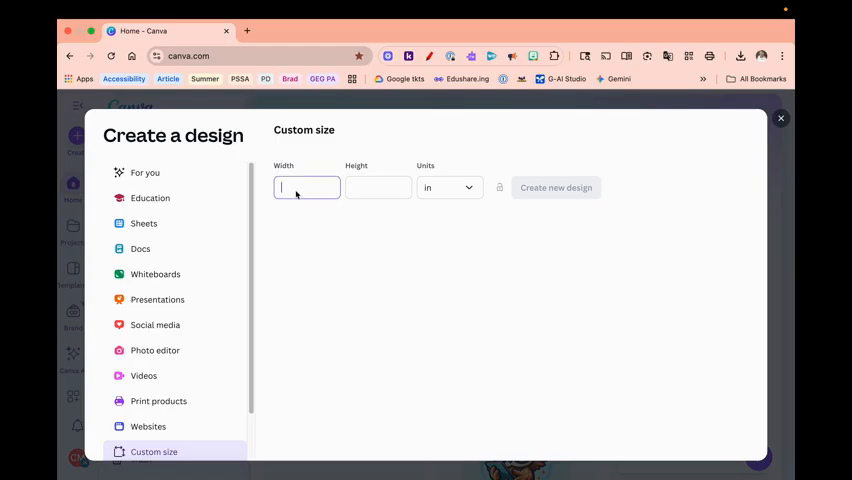
type("24")
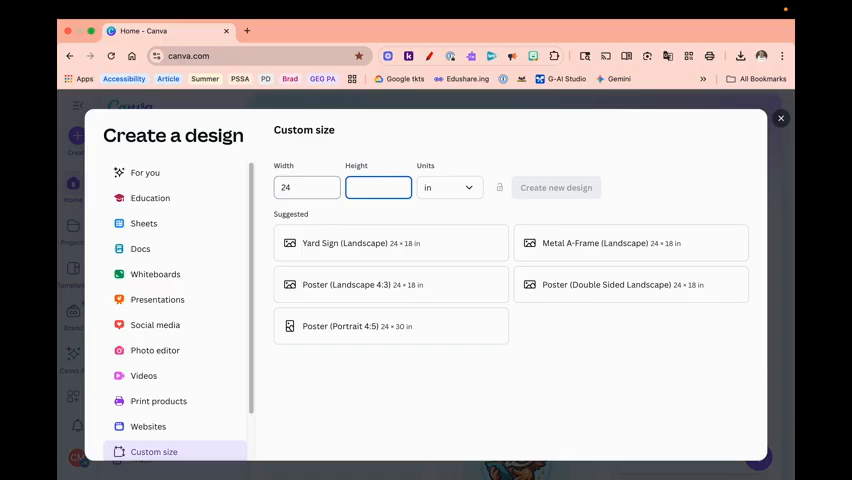
type("24")
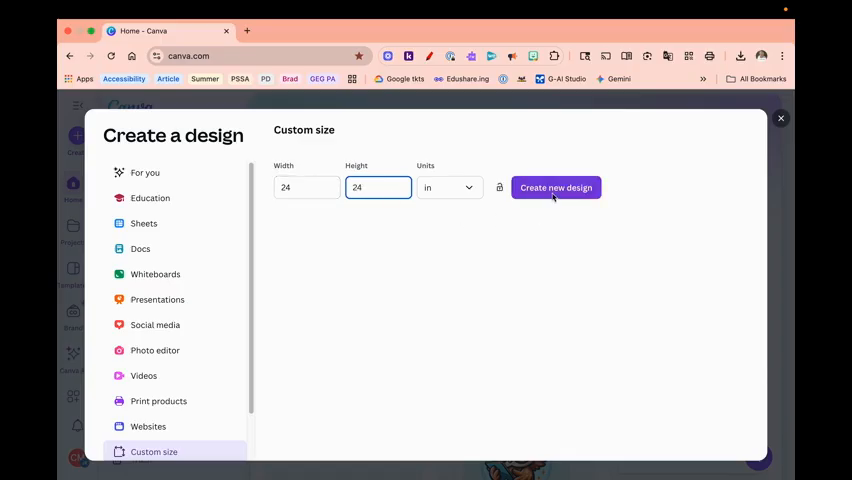
left_click(556, 187)
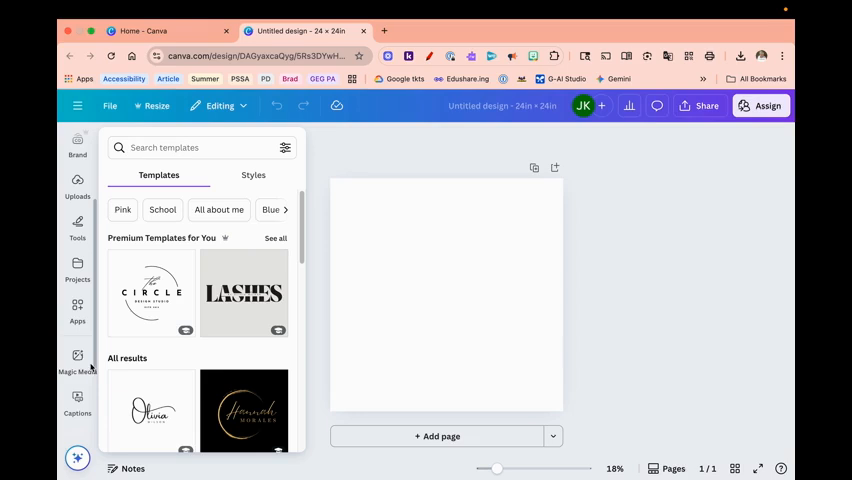
Step: Search the Apps panel for Image Splitter and open the app
left_click(77, 308)
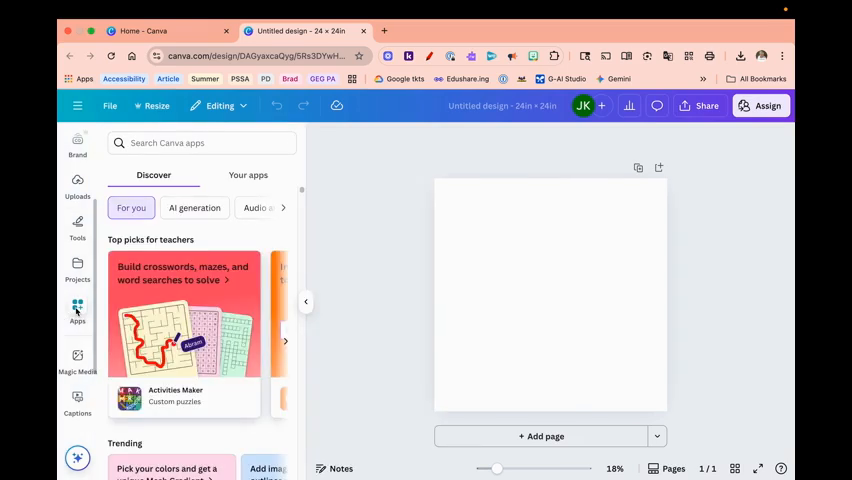
left_click(200, 143)
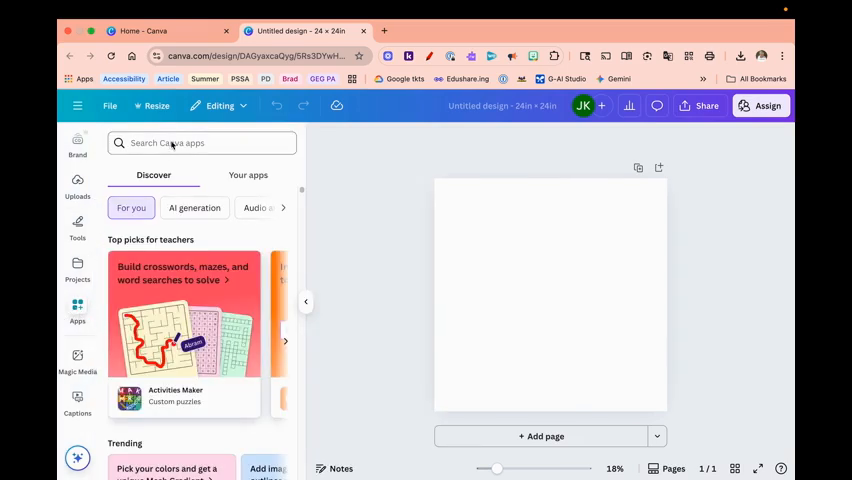
left_click(200, 143)
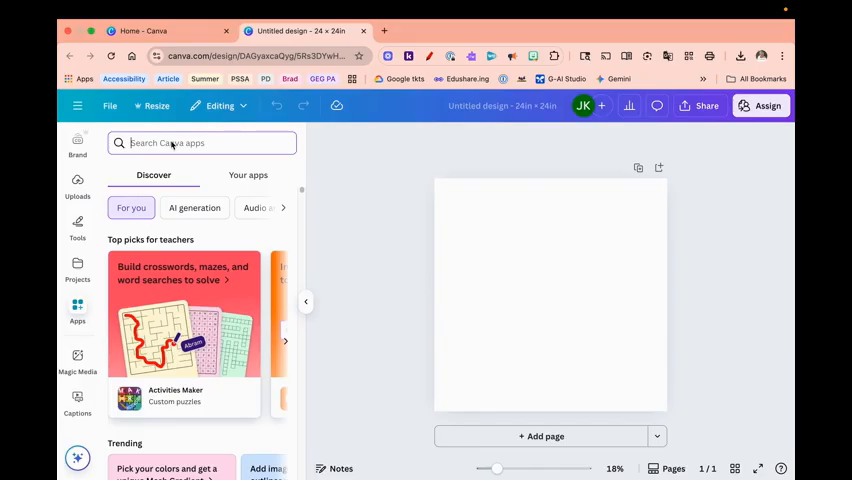
type("sp")
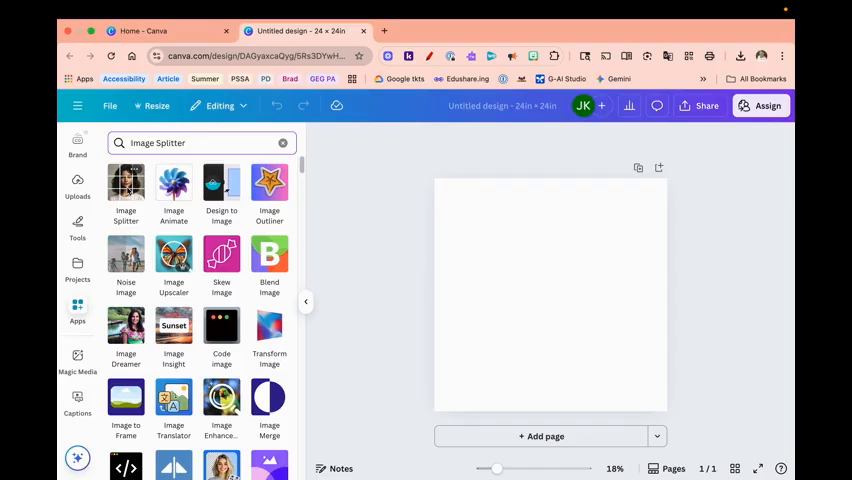
left_click(126, 190)
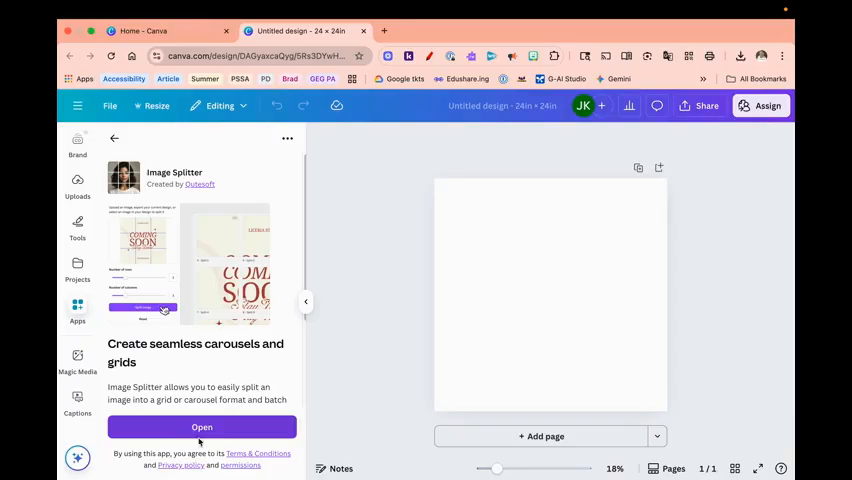
left_click(202, 427)
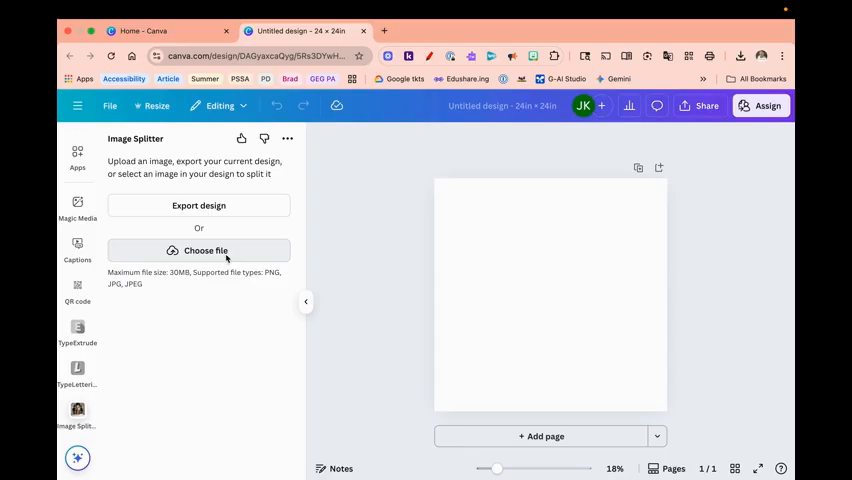
Step: Upload Digital Smart Kids.png from Downloads into Image Splitter
left_click(198, 250)
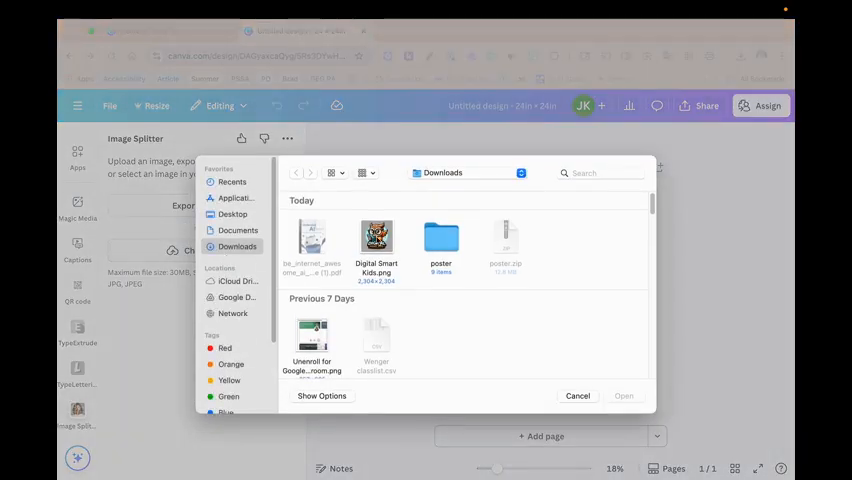
left_click(376, 240)
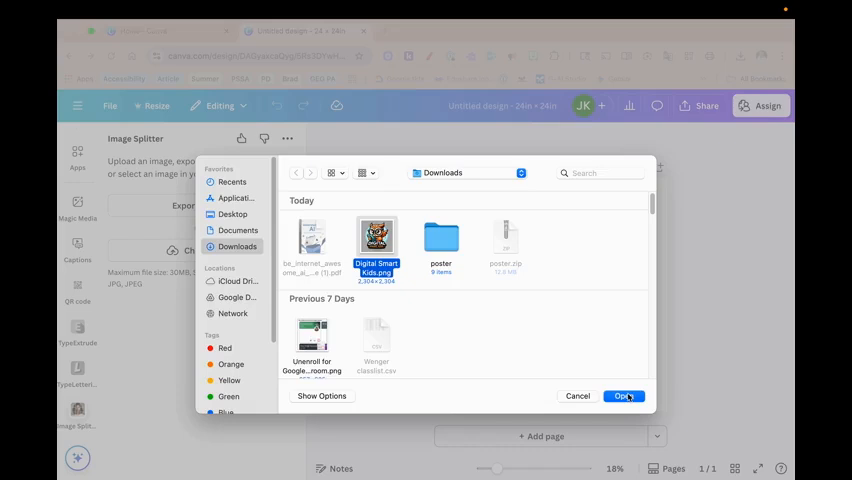
left_click(623, 396)
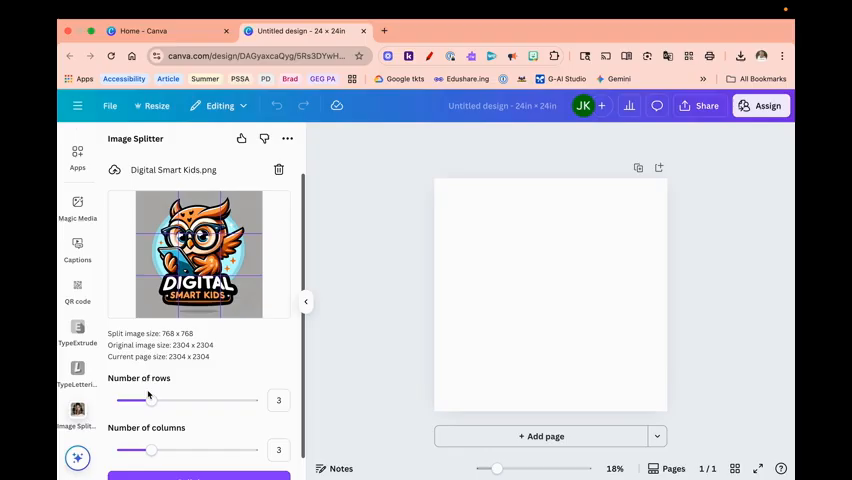
mouse_move(247, 427)
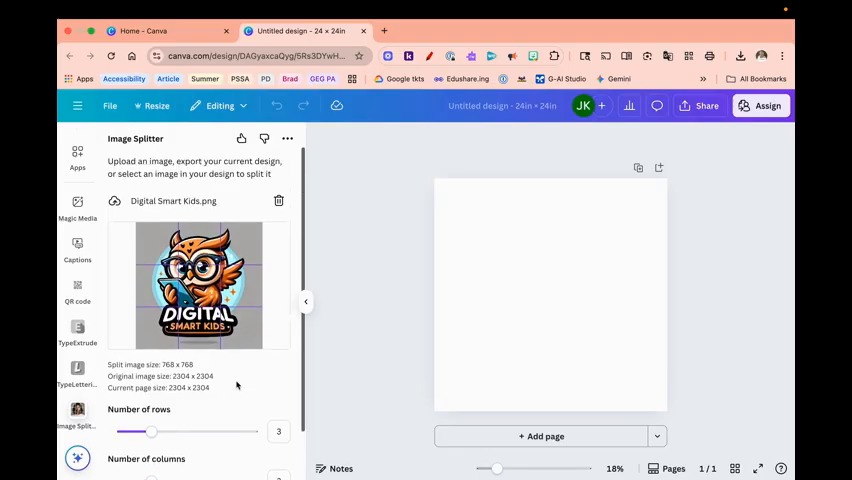
Step: Split the image into a 3×3 grid and add each tile to a new page
scroll("down", 3)
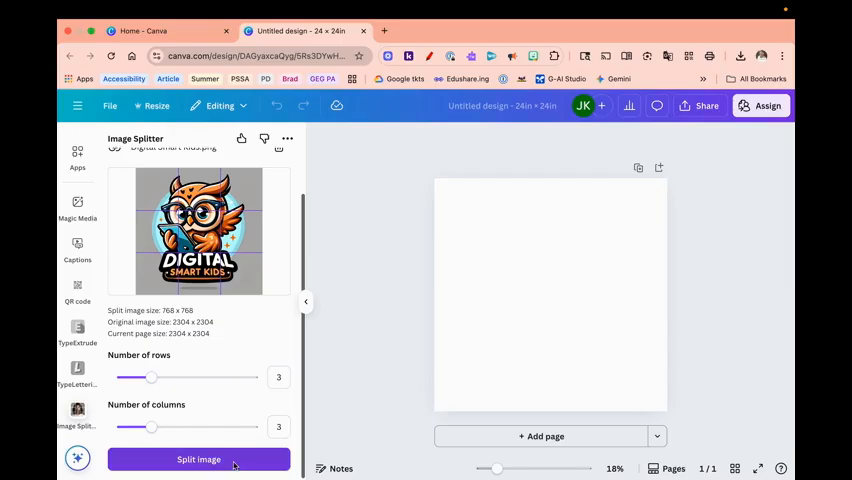
left_click(198, 459)
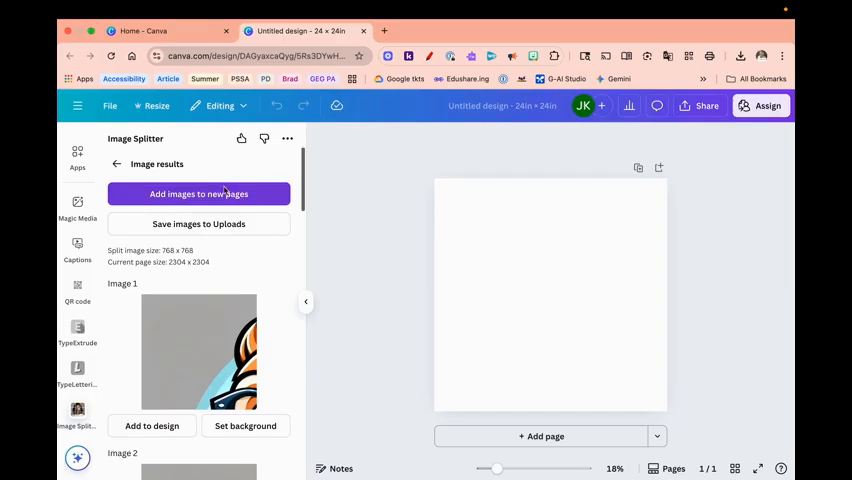
mouse_move(199, 194)
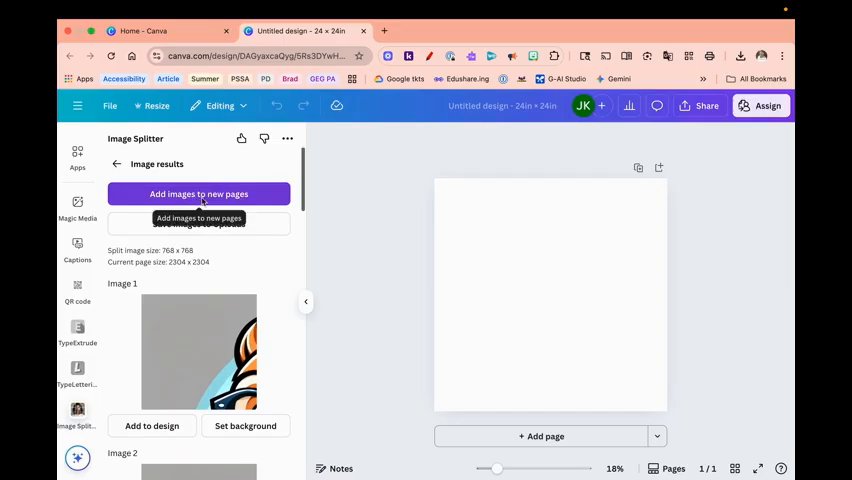
mouse_move(222, 202)
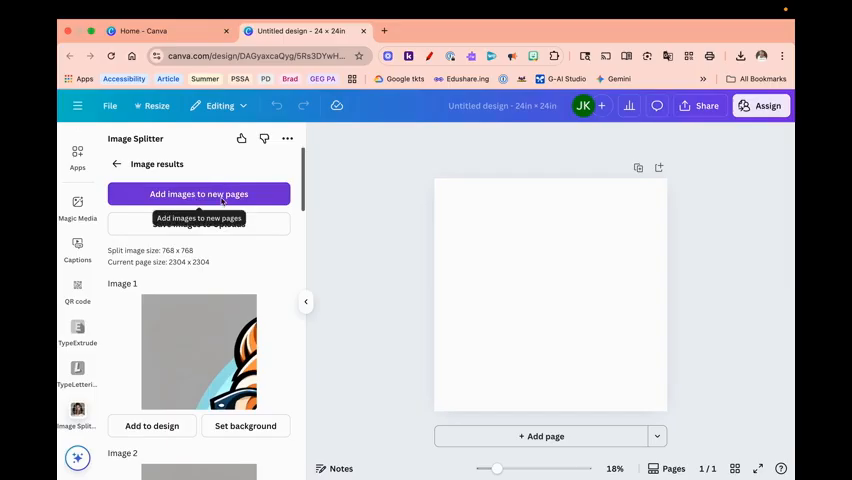
left_click(198, 194)
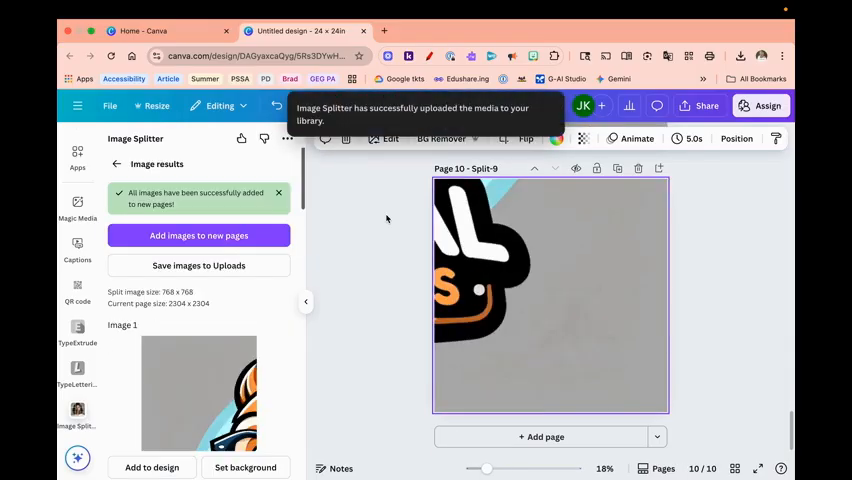
mouse_move(393, 214)
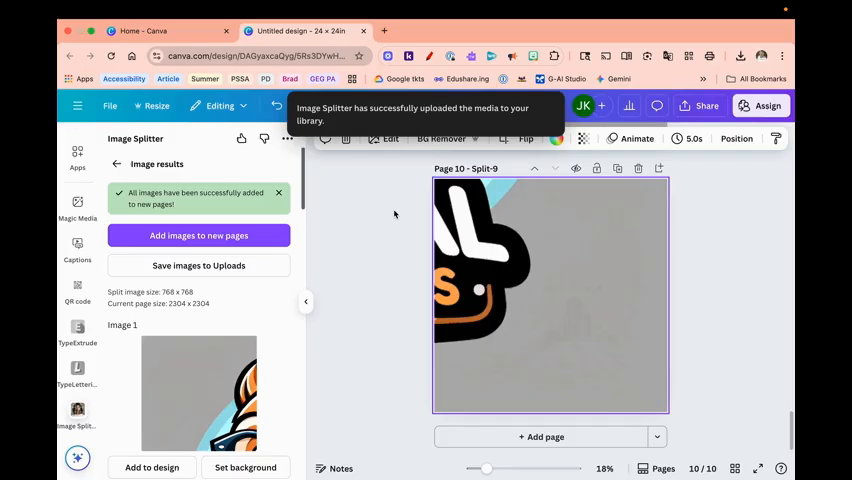
Step: Scroll through the pages to check the nine tiles, Split-1 onward
scroll("down", 3)
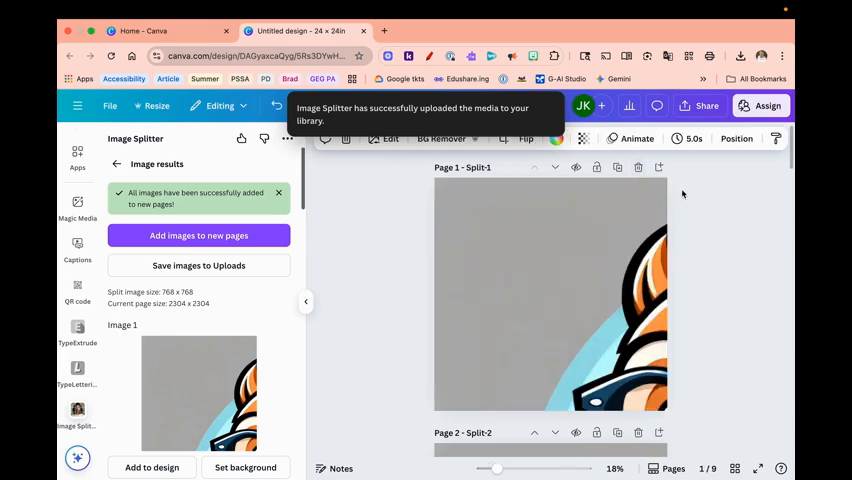
scroll("down", 3)
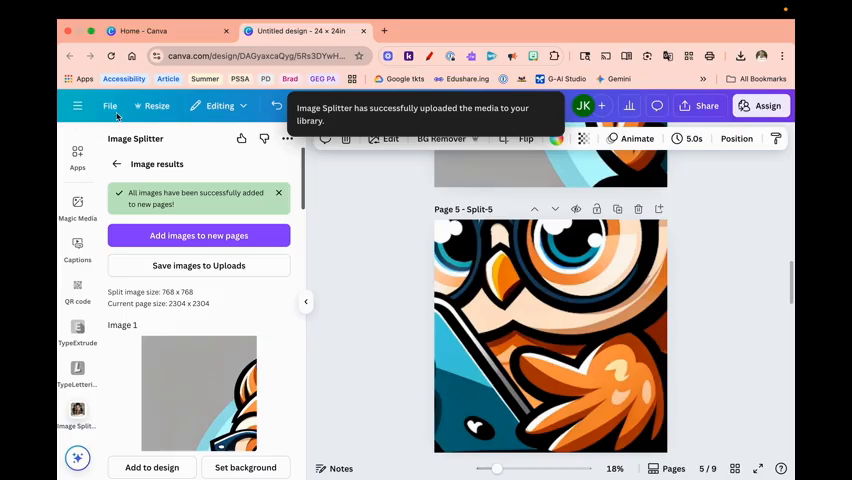
Step: Download pages 1–9 as PNGs, saving the archive as owl.zip in Downloads
left_click(110, 107)
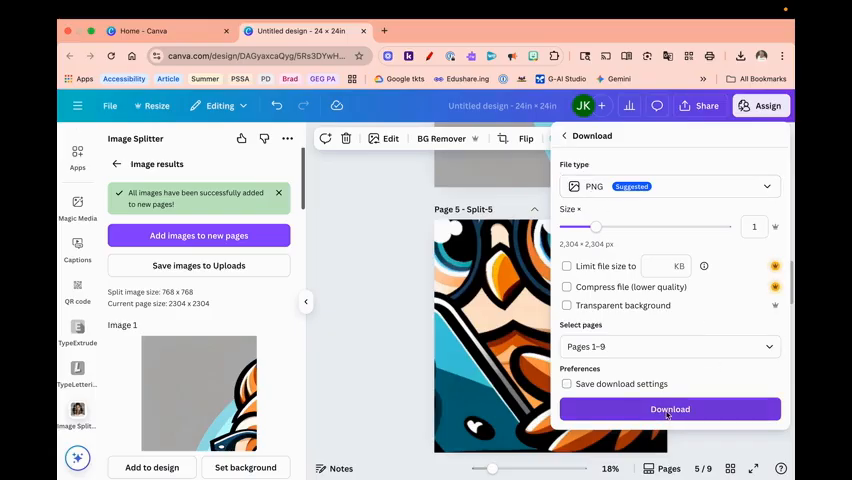
left_click(669, 409)
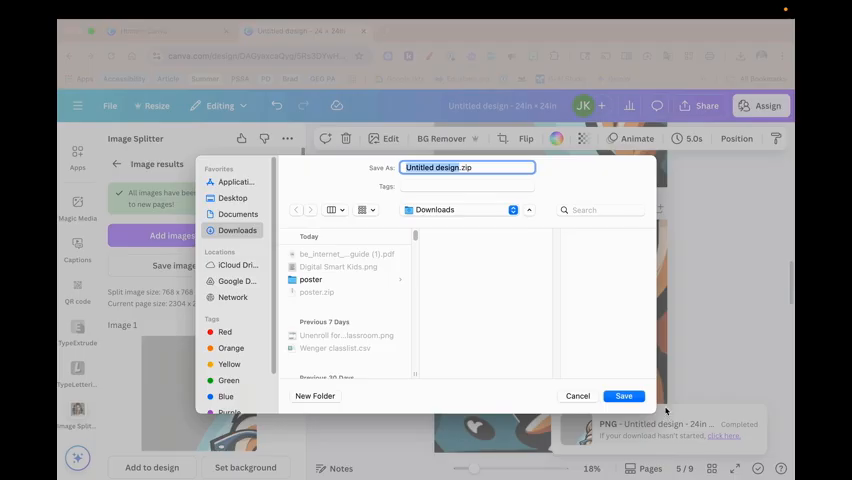
type("owl.zip")
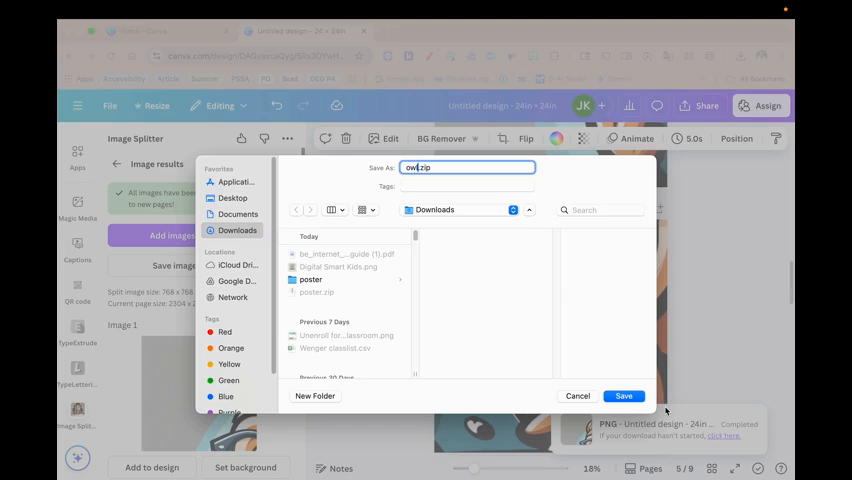
left_click(623, 396)
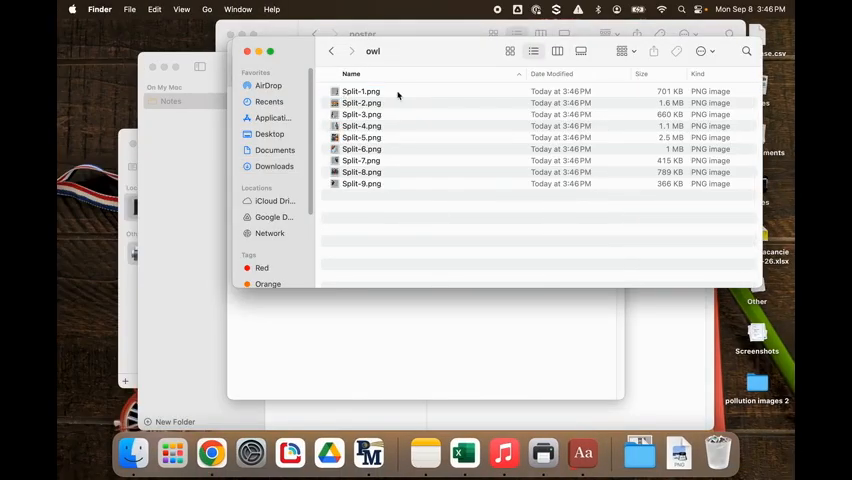
mouse_move(430, 213)
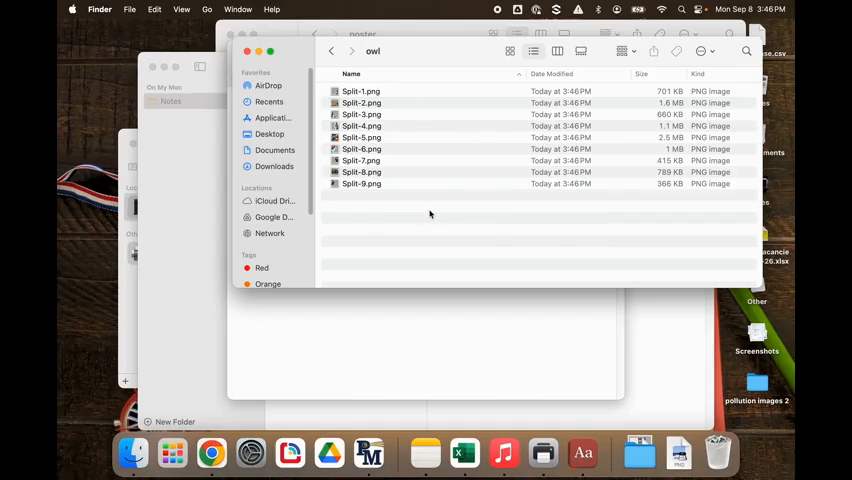